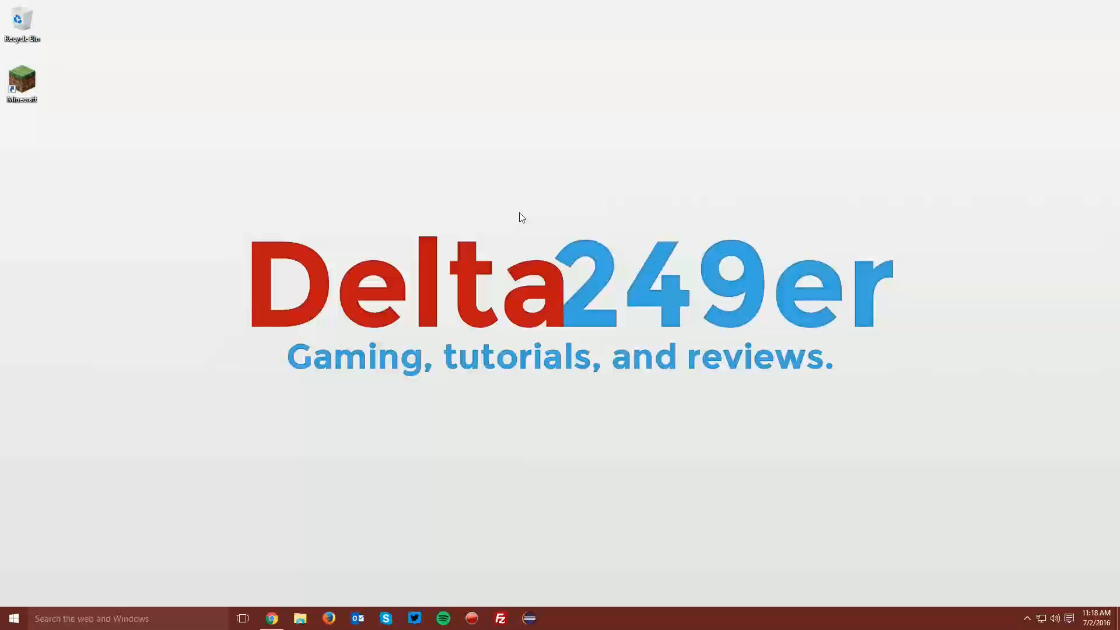
pyautogui.moveTo(319, 483)
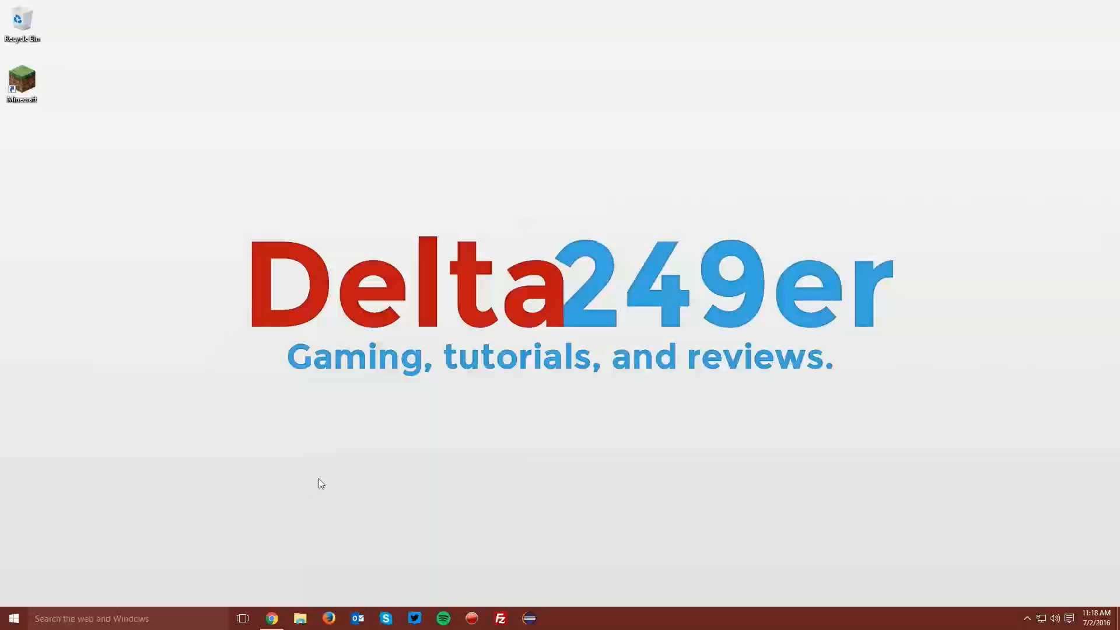
# Browse to the Forge site, choose Minecraft 1.10 > 1.10.2 and request the latest Installer download
pyautogui.click(270, 619)
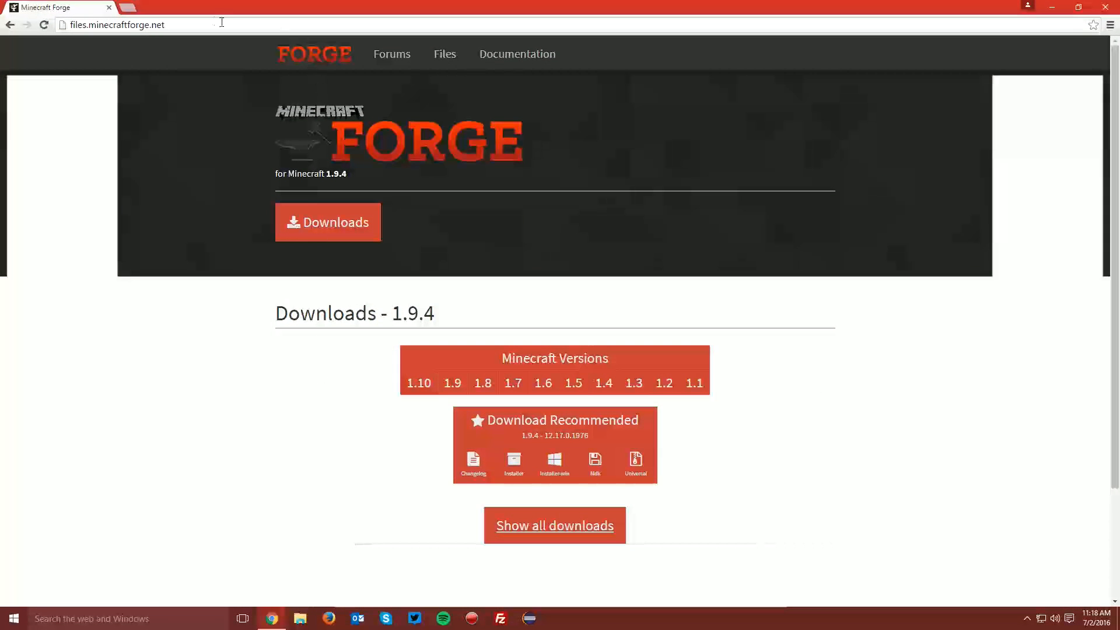
pyautogui.click(116, 24)
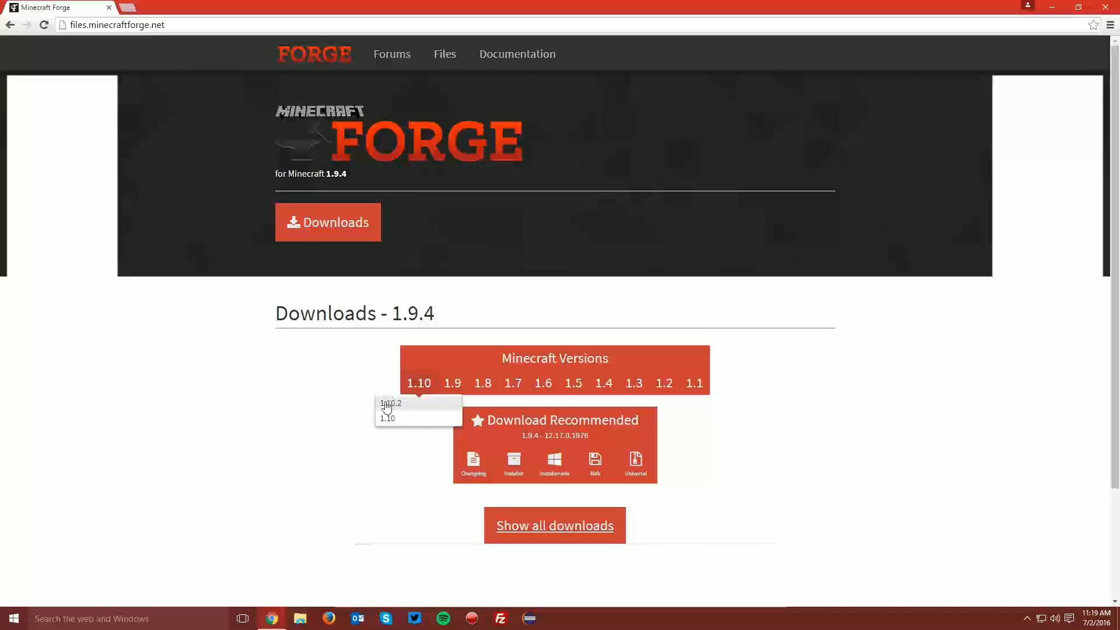
pyautogui.click(390, 402)
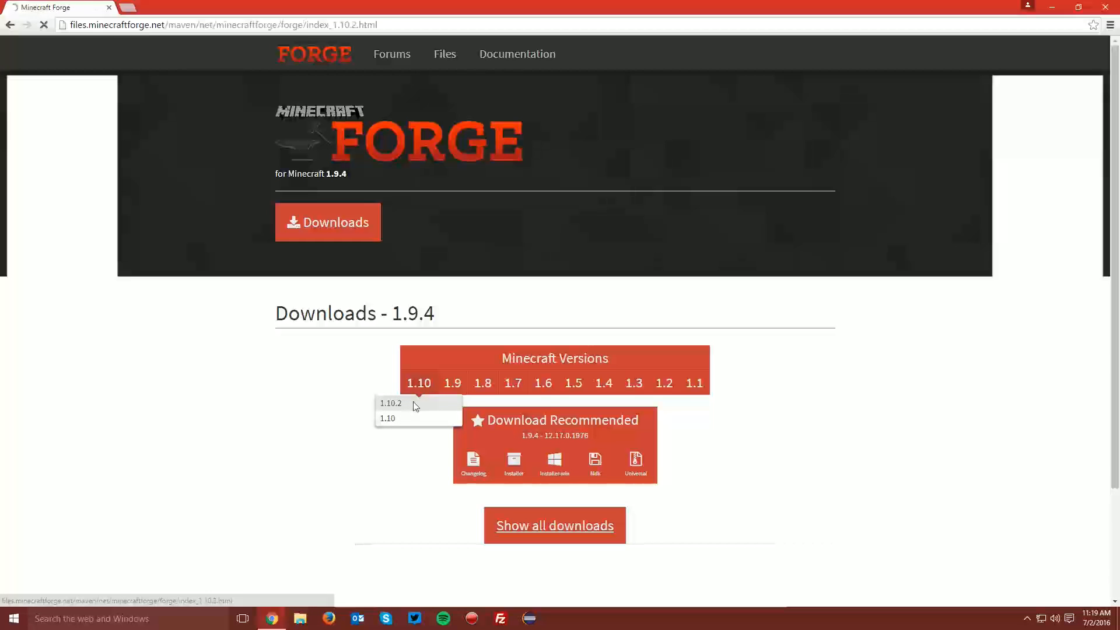
pyautogui.click(391, 403)
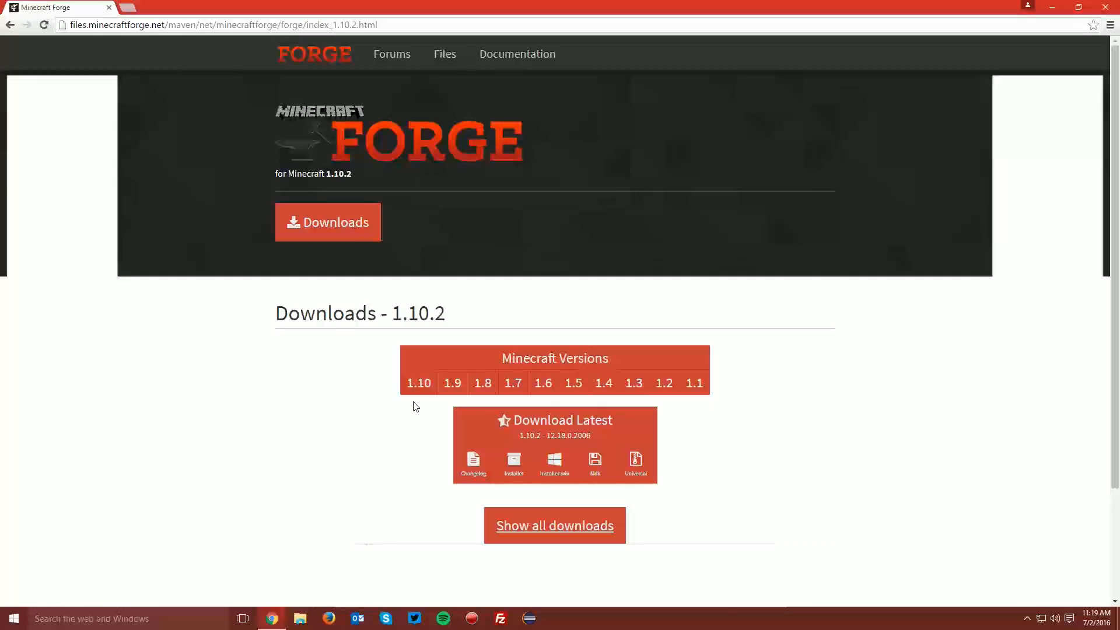
pyautogui.scroll(-3)
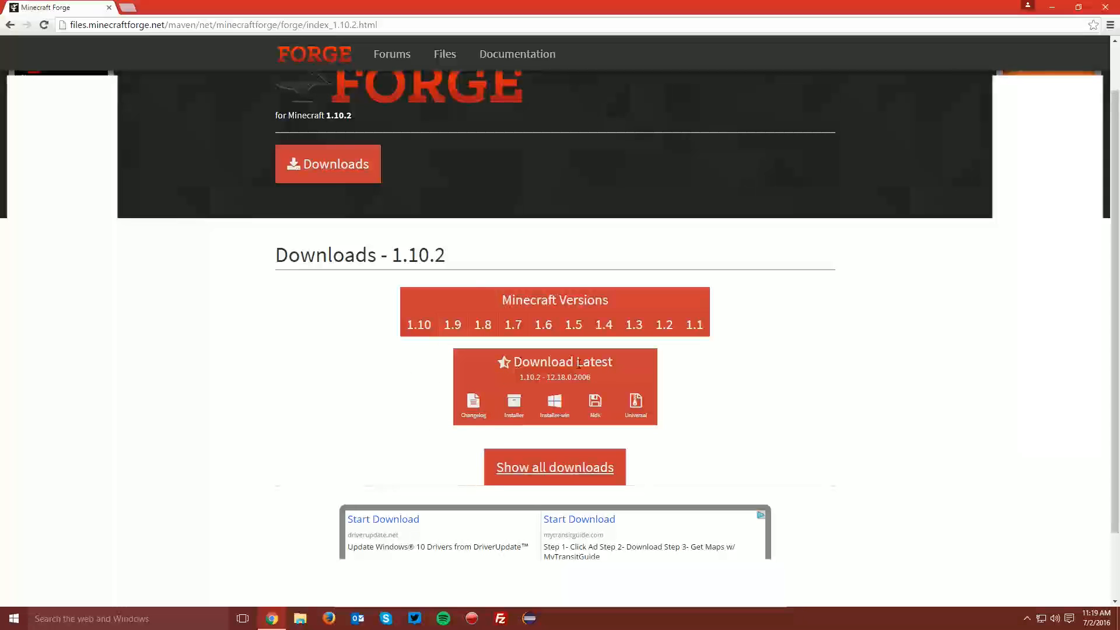
pyautogui.moveTo(513, 402)
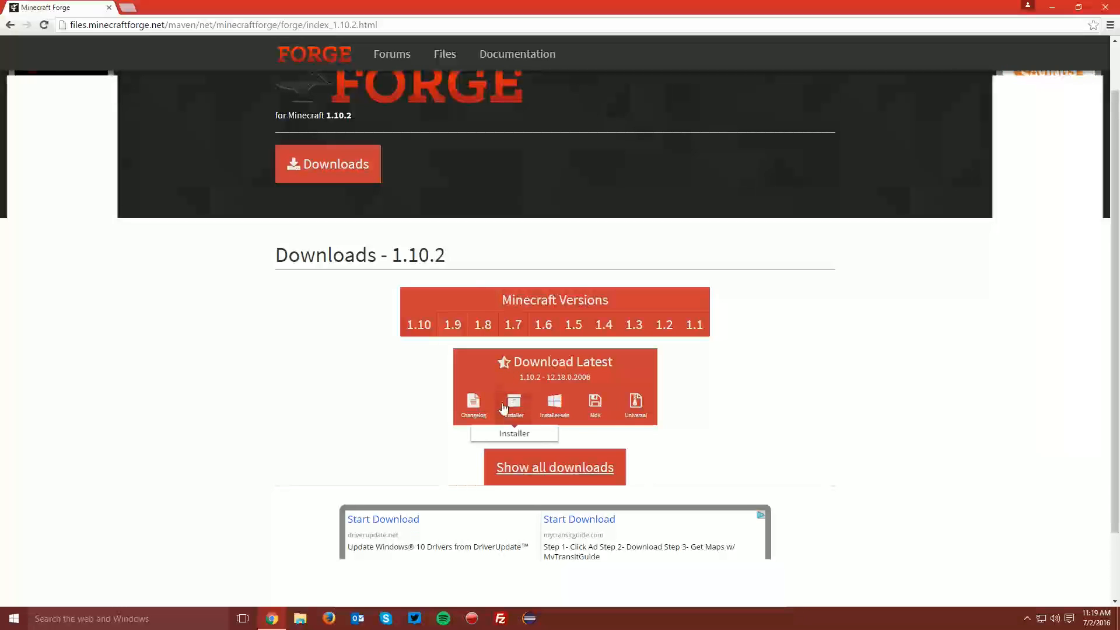
pyautogui.click(513, 404)
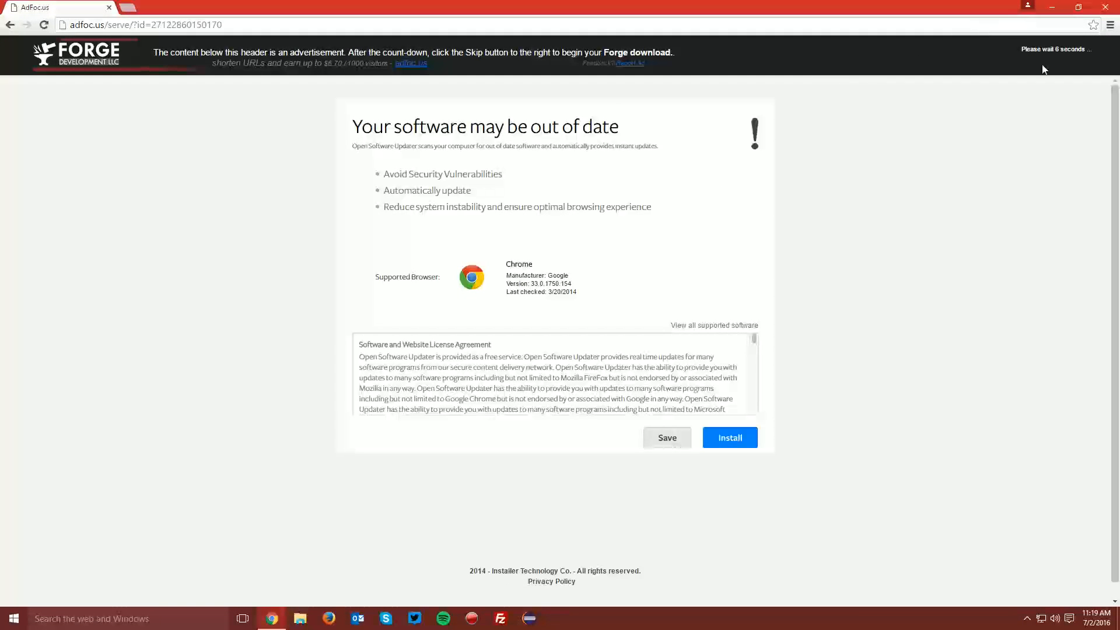
# Skip the adfoc.us advertisement and save the Forge 1.10.2 installer to the Desktop
pyautogui.click(729, 437)
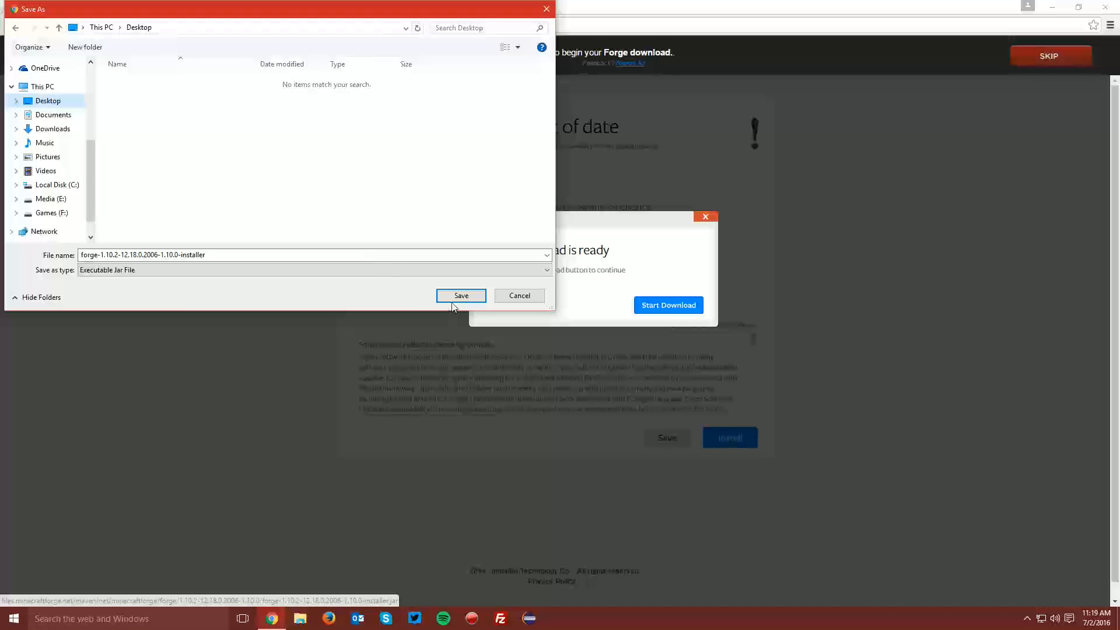
pyautogui.click(461, 295)
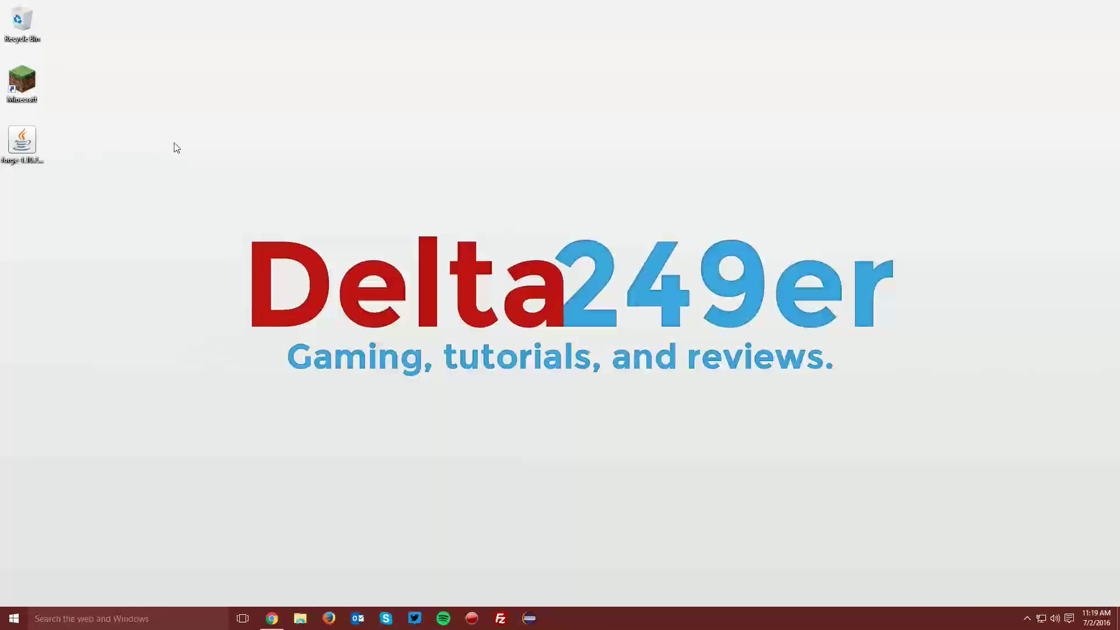
# Run the installer jar with Java(TM) Platform SE binary, install the client into .minecraft and dismiss the Complete message
pyautogui.rightClick(21, 141)
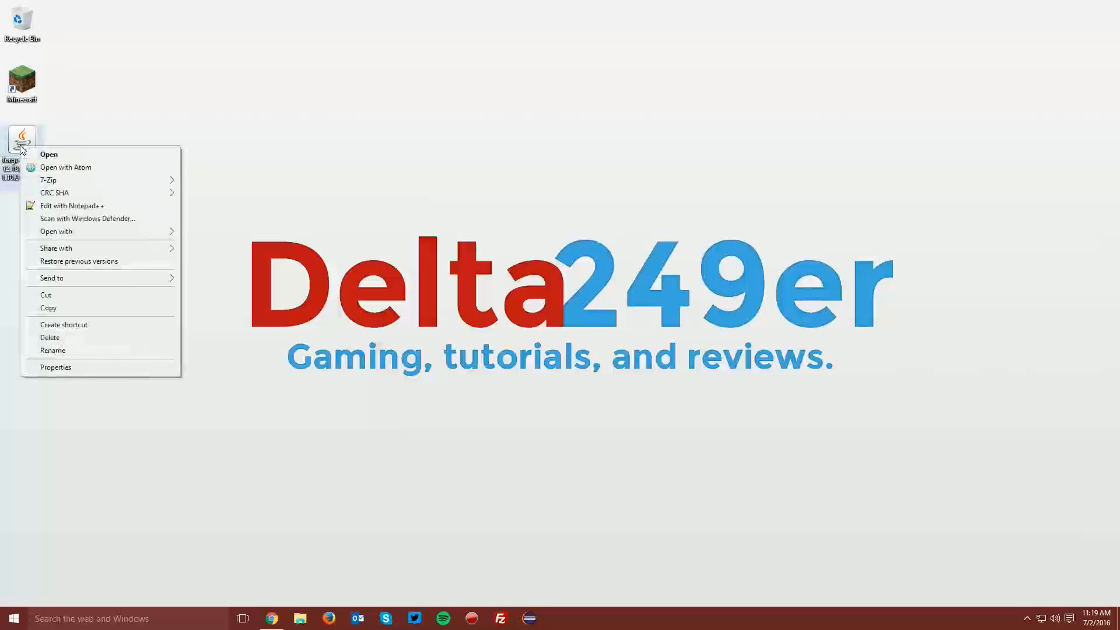
pyautogui.moveTo(17, 147)
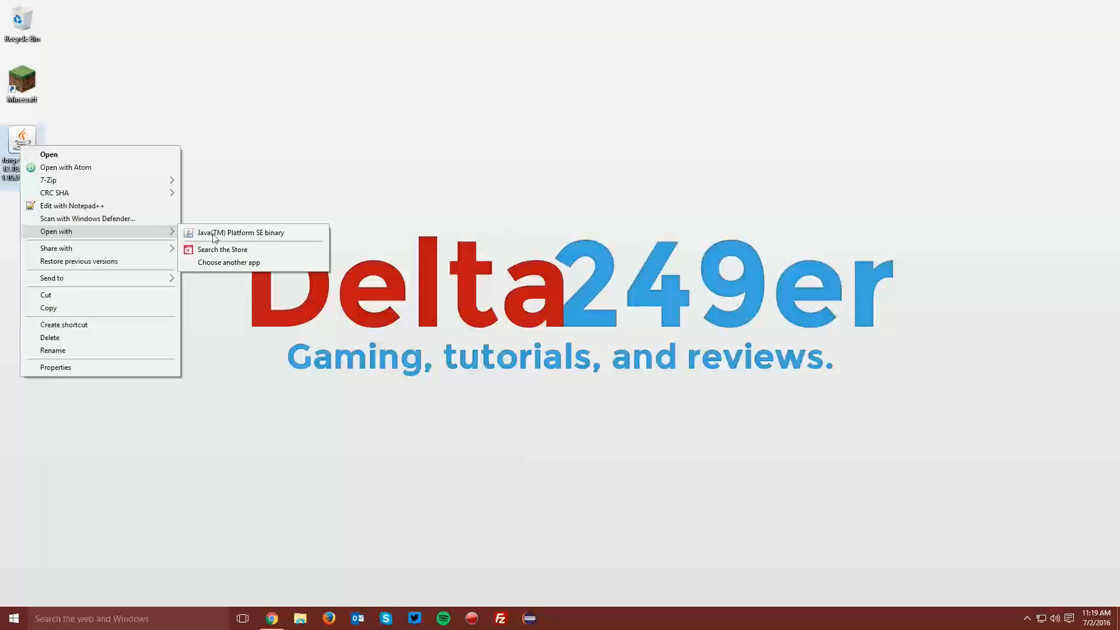
pyautogui.click(242, 232)
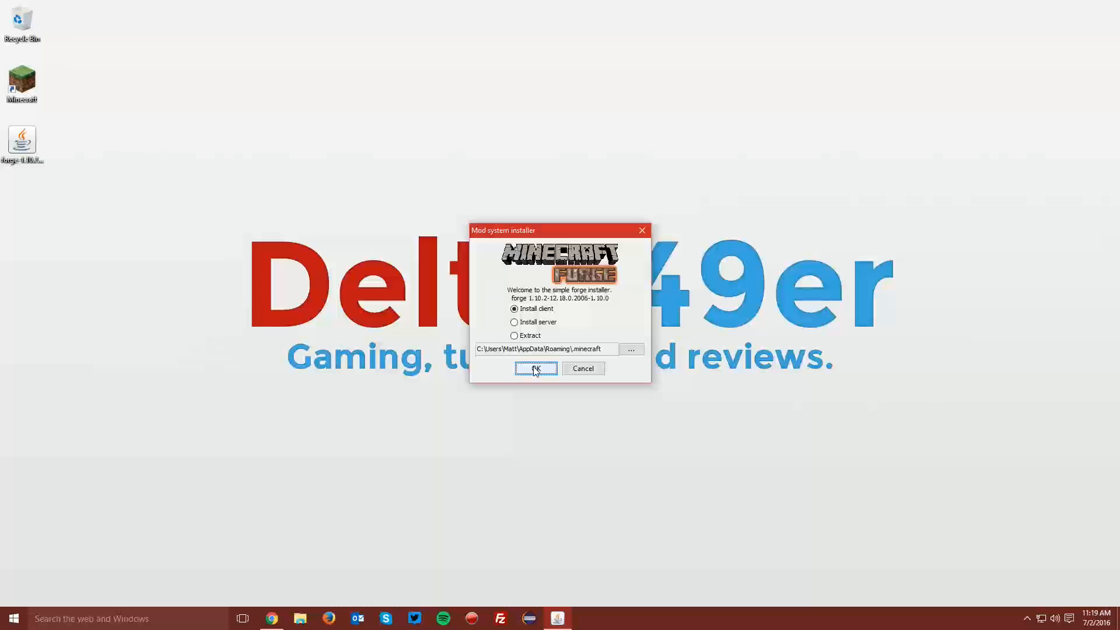
pyautogui.click(535, 368)
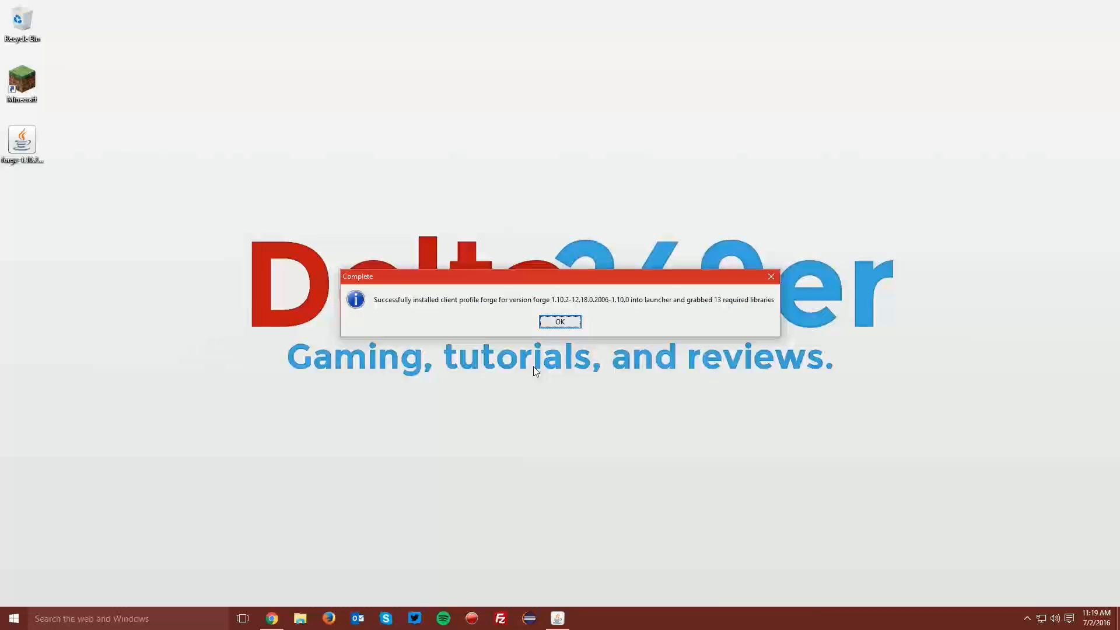
pyautogui.moveTo(434, 323)
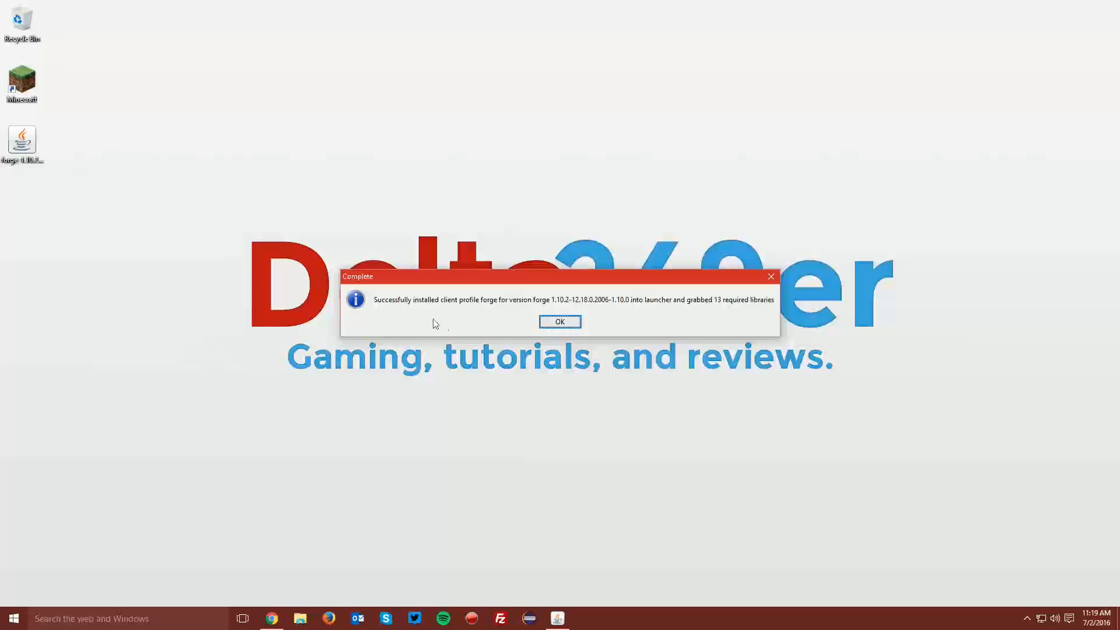
pyautogui.moveTo(521, 312)
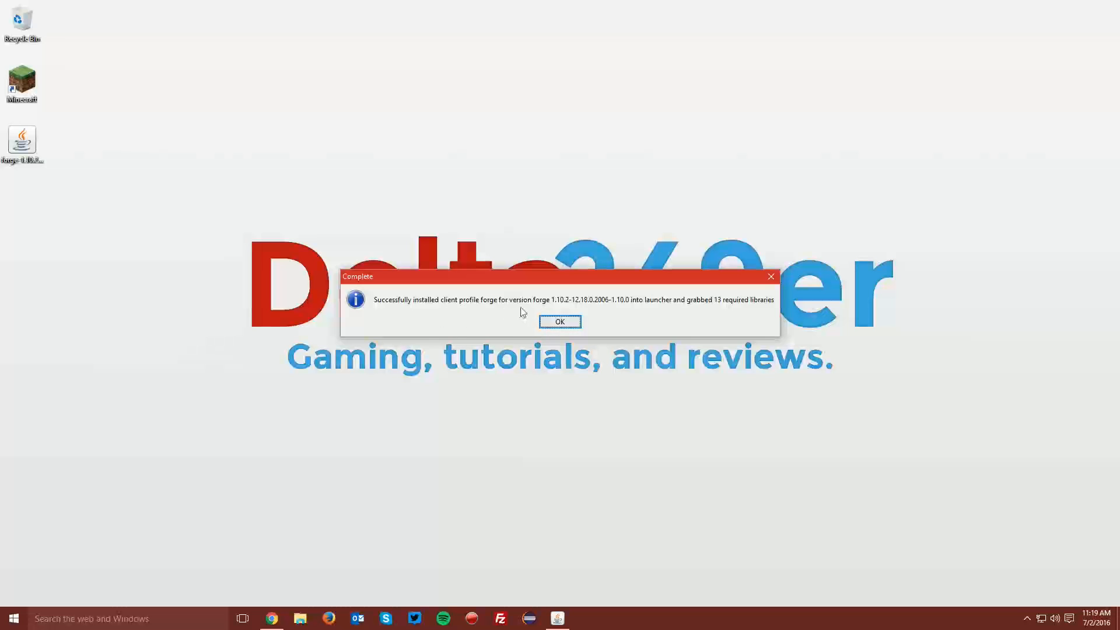
pyautogui.click(559, 322)
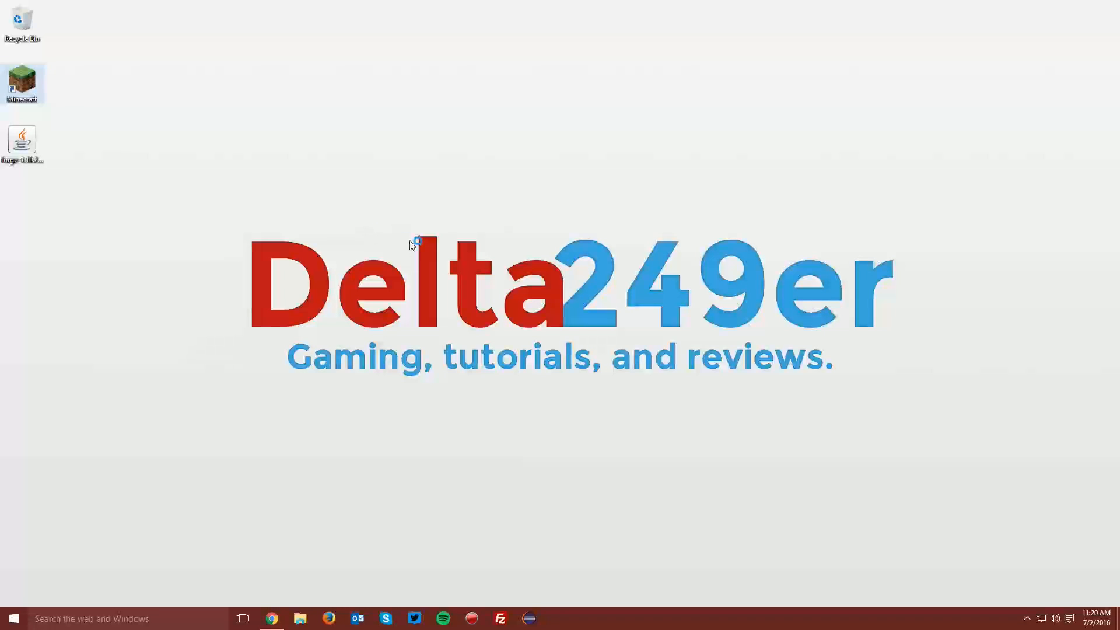
# Start Minecraft Launcher, choose the forge profile and play with it
pyautogui.doubleClick(21, 81)
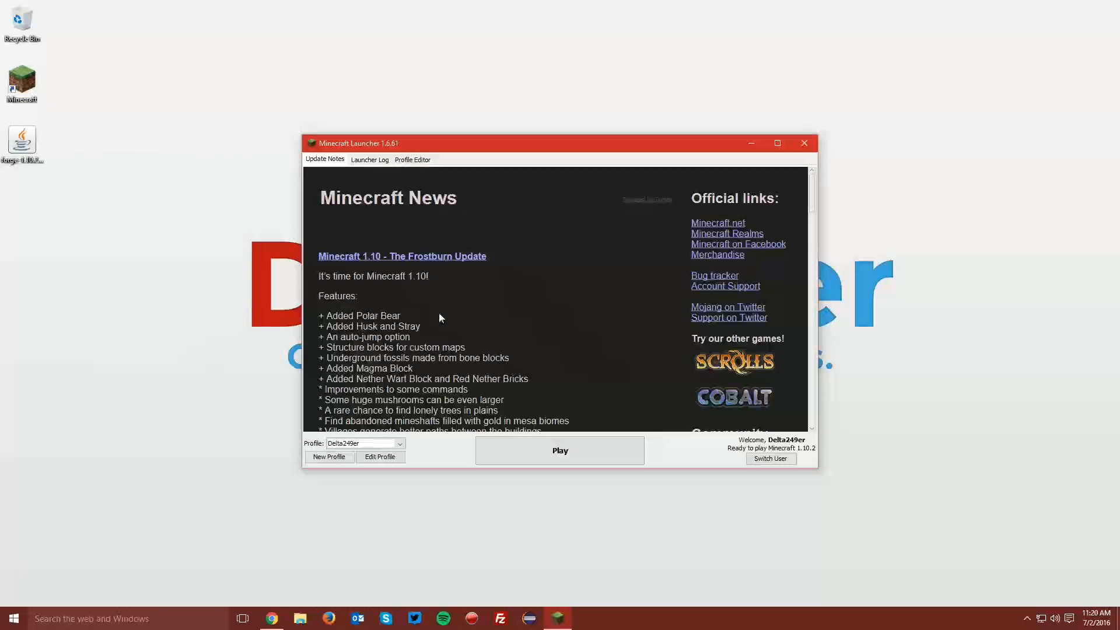
pyautogui.click(397, 443)
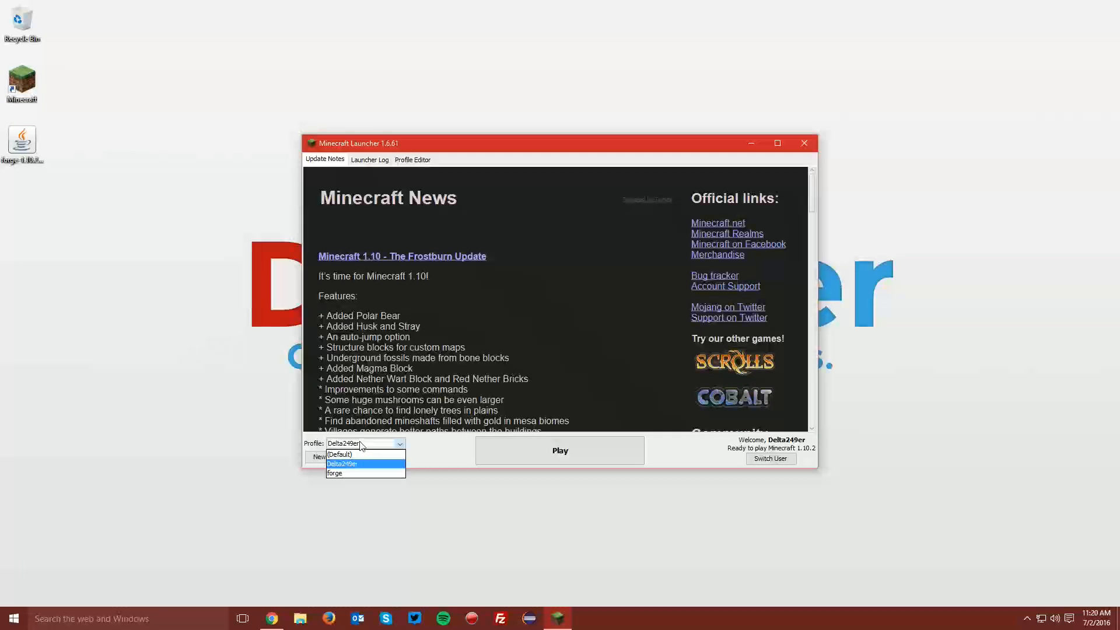
pyautogui.click(334, 473)
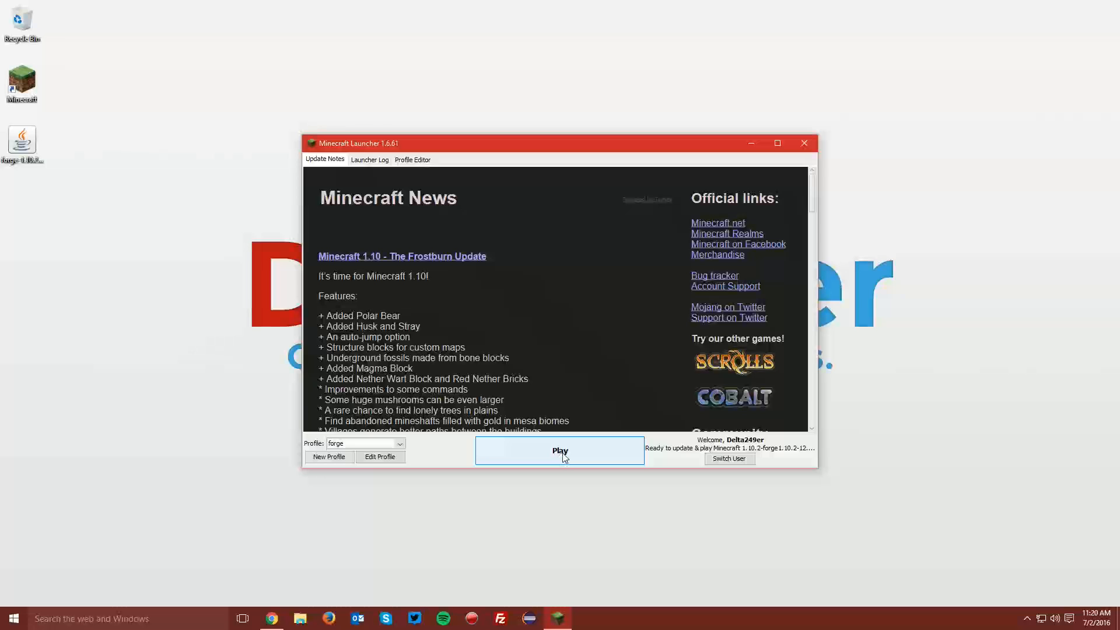
pyautogui.click(560, 450)
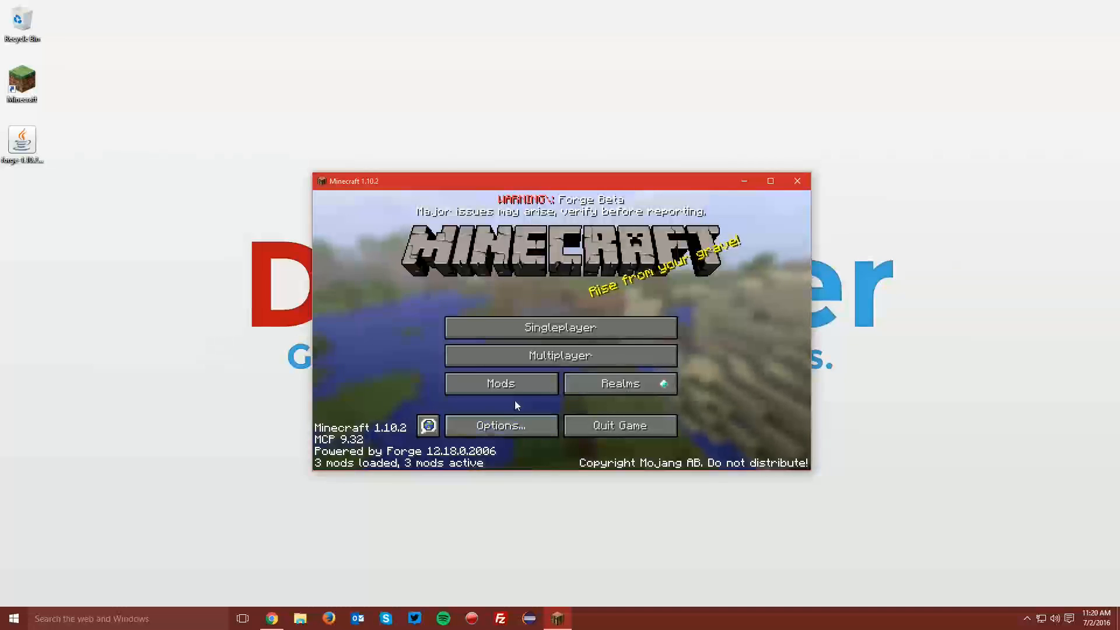
pyautogui.moveTo(613, 447)
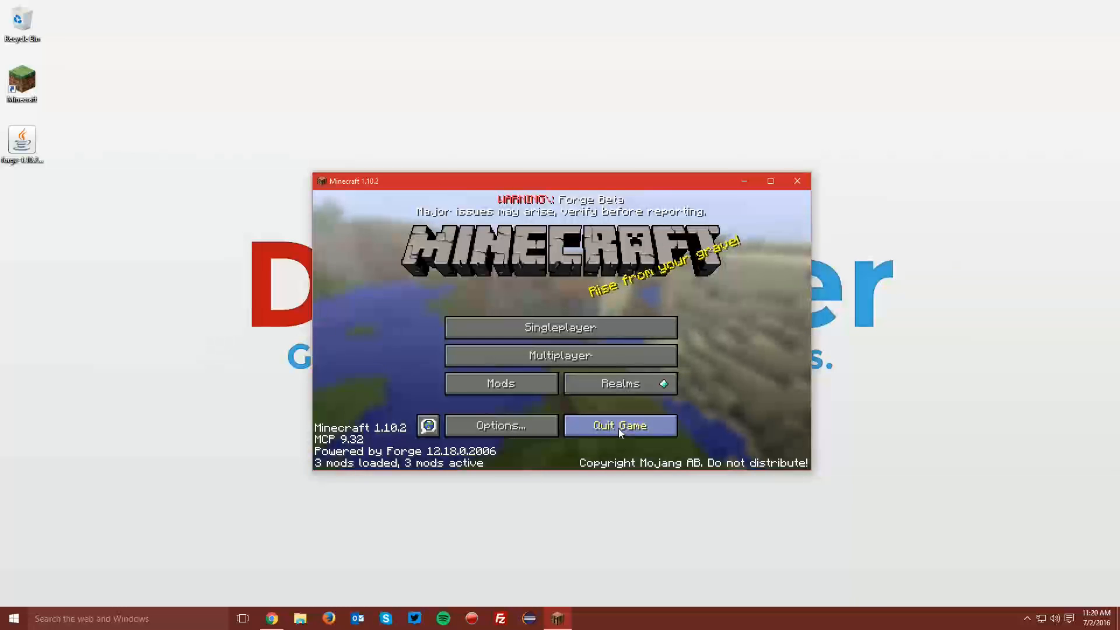
# Quit Minecraft after its menu confirms Forge 1.10.2 loaded
pyautogui.click(618, 425)
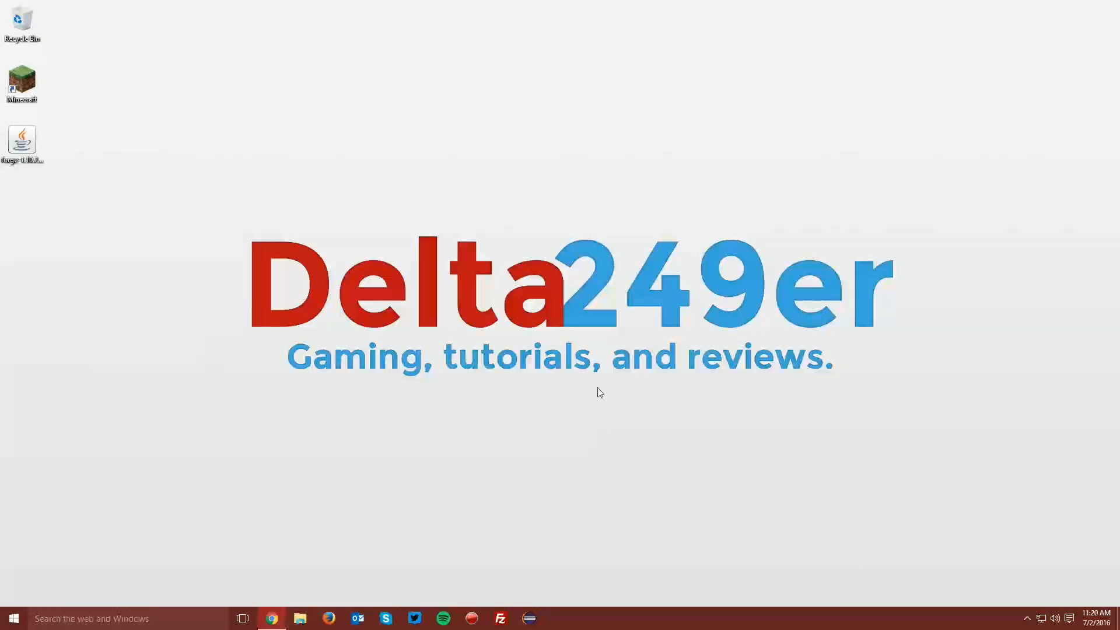
pyautogui.moveTo(520, 252)
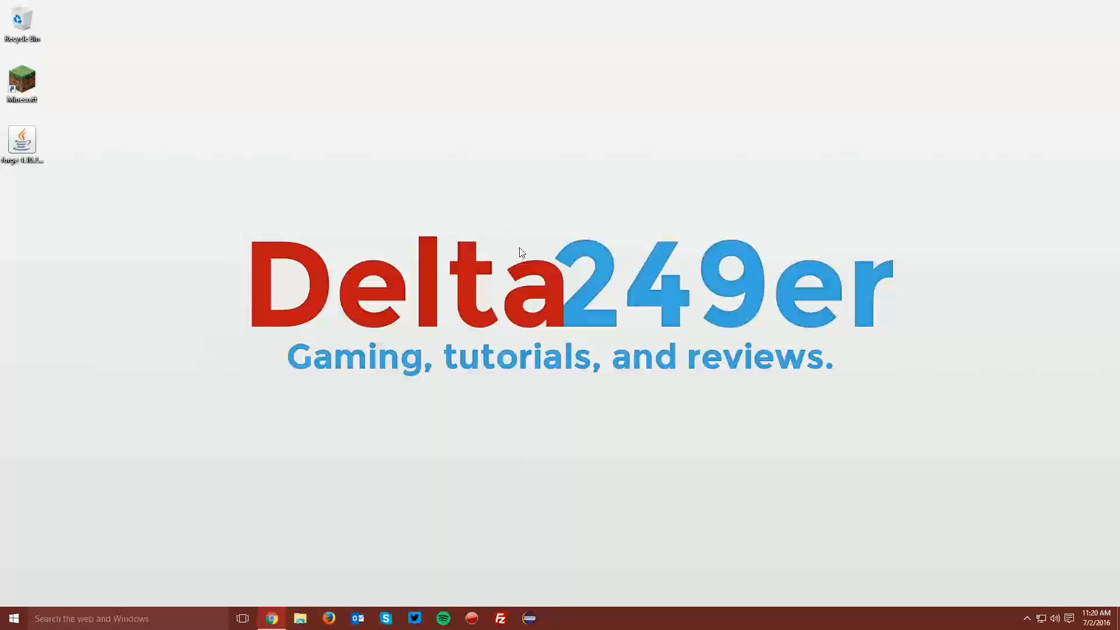
pyautogui.moveTo(525, 252)
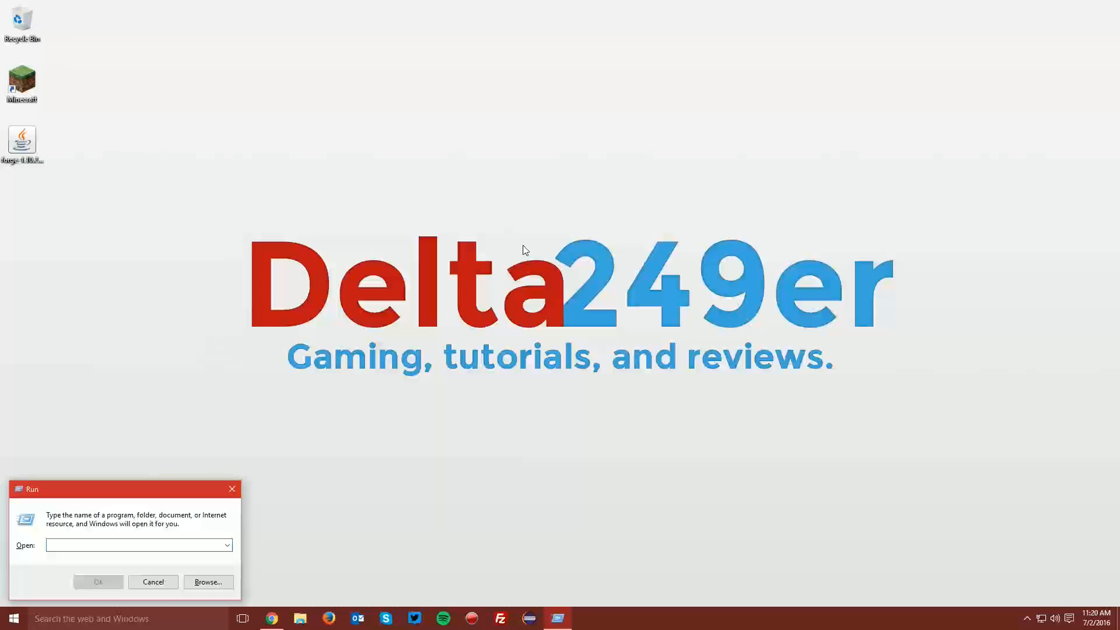
# Run %appdata to open the AppData Roaming folder in File Explorer
pyautogui.write('%a')
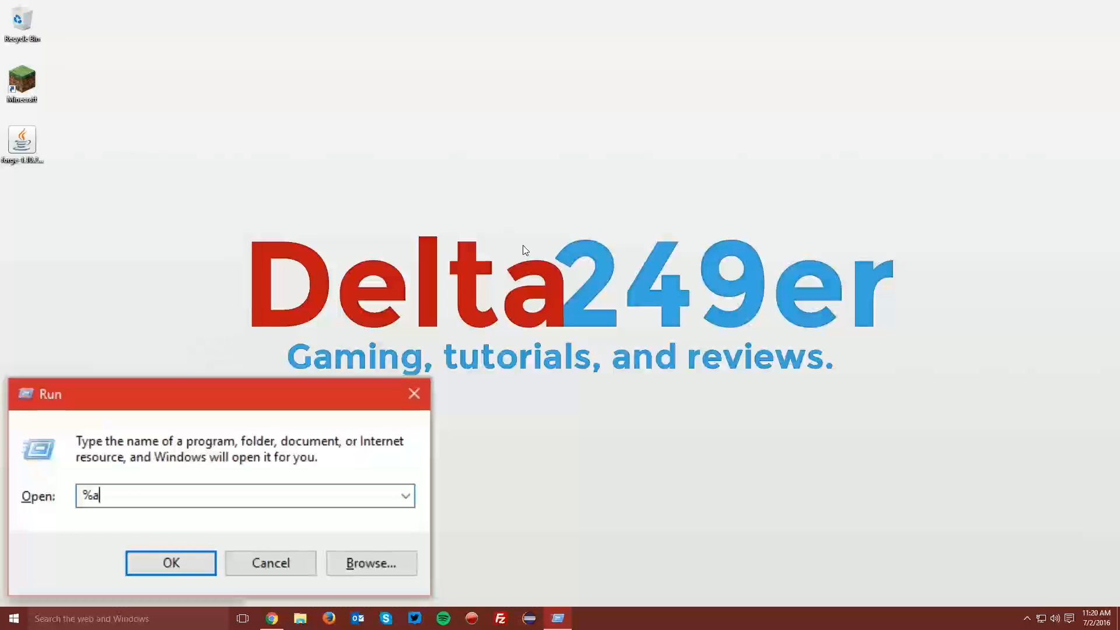
pyautogui.write('ppdata')
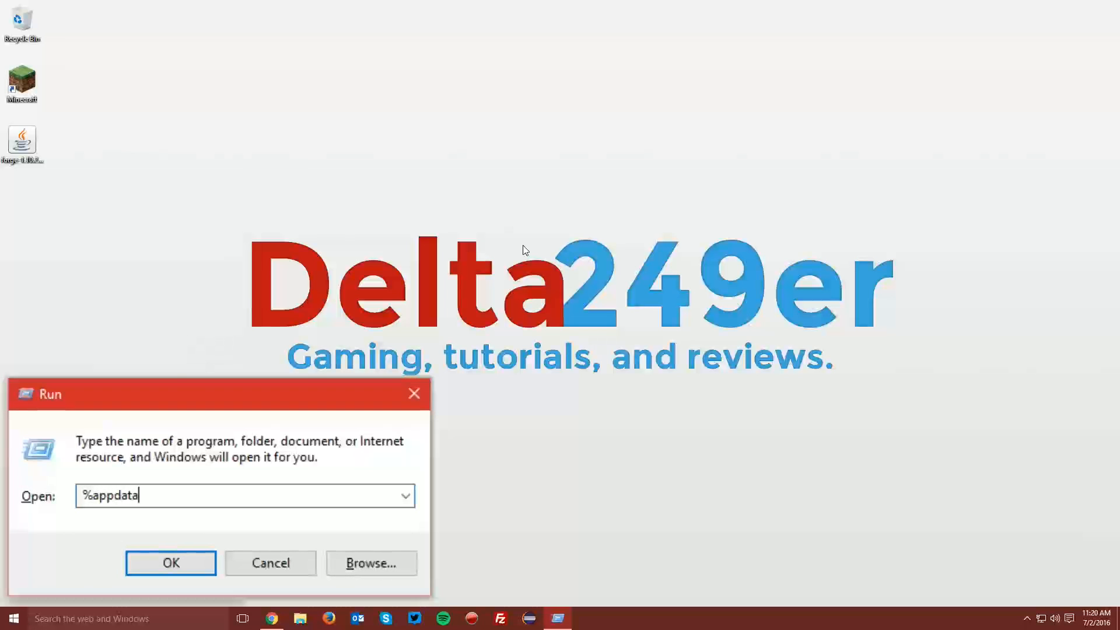
pyautogui.click(170, 562)
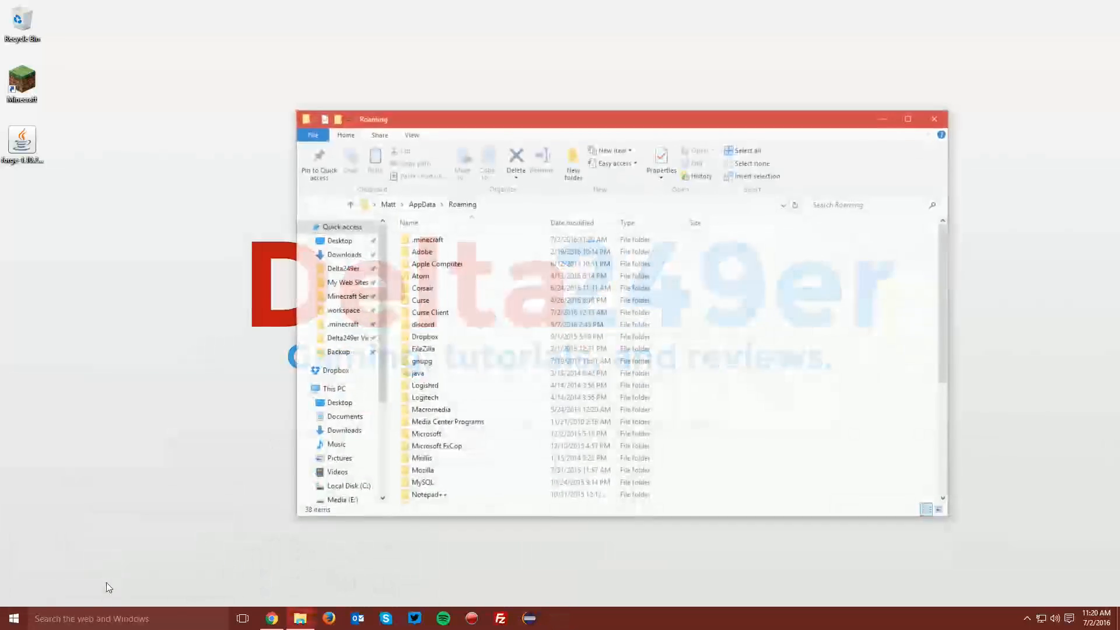
# Go into .minecraft and then its empty mods folder
pyautogui.click(426, 238)
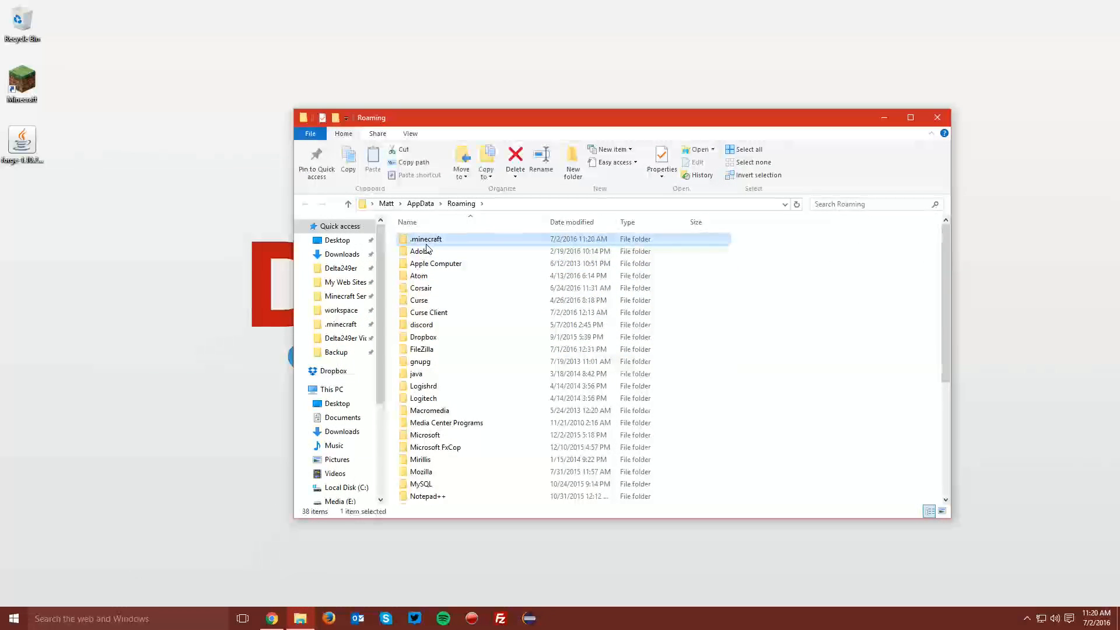
pyautogui.doubleClick(425, 238)
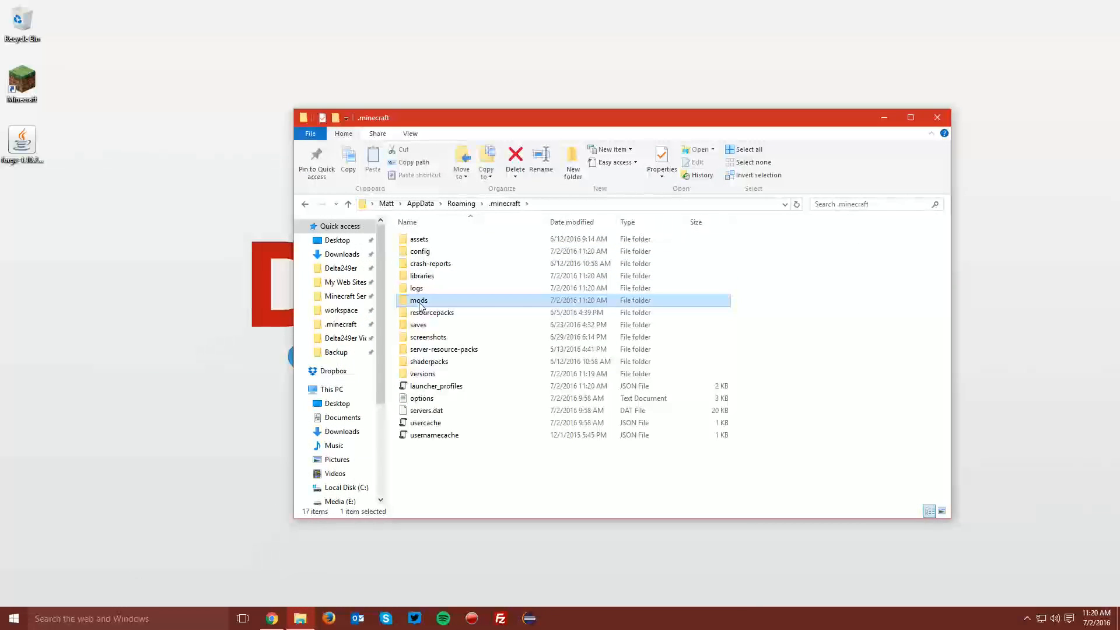
pyautogui.doubleClick(419, 300)
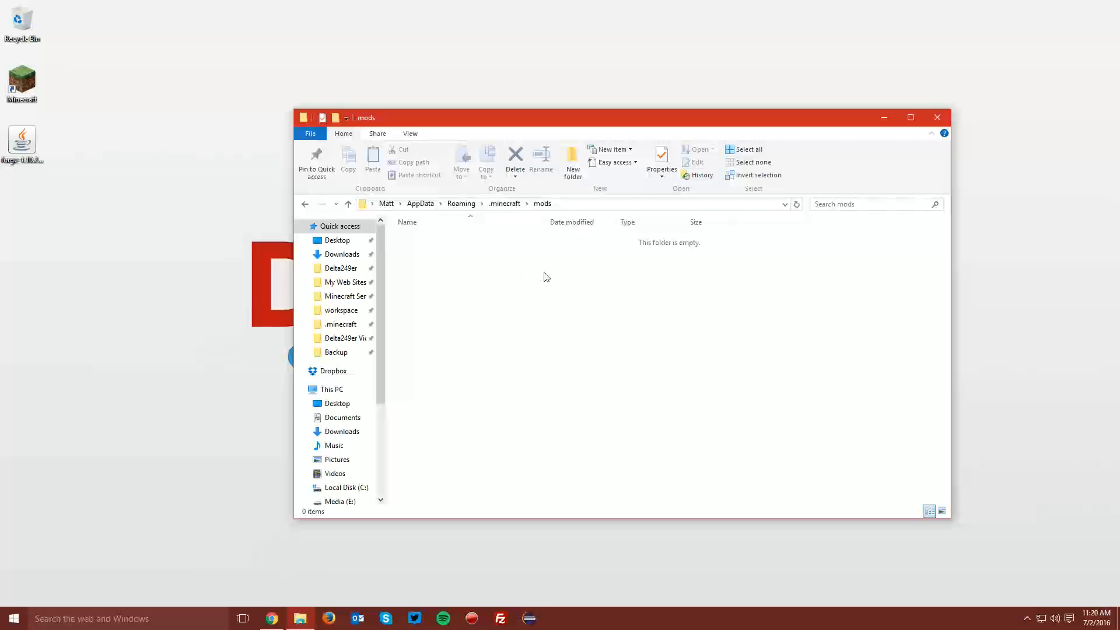
pyautogui.moveTo(485, 286)
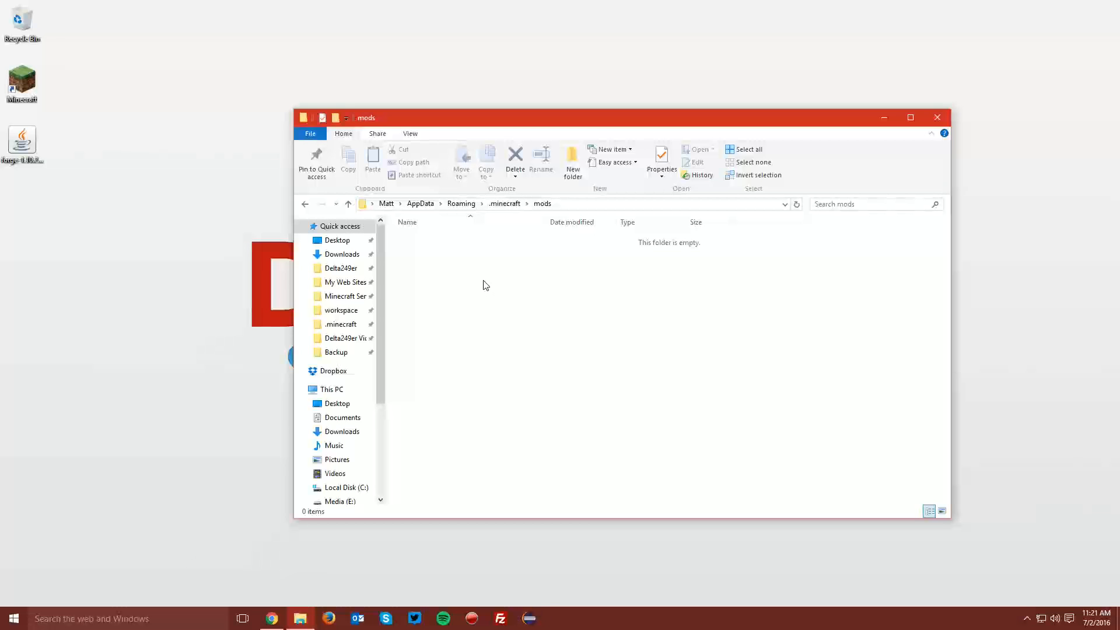
pyautogui.moveTo(517, 258)
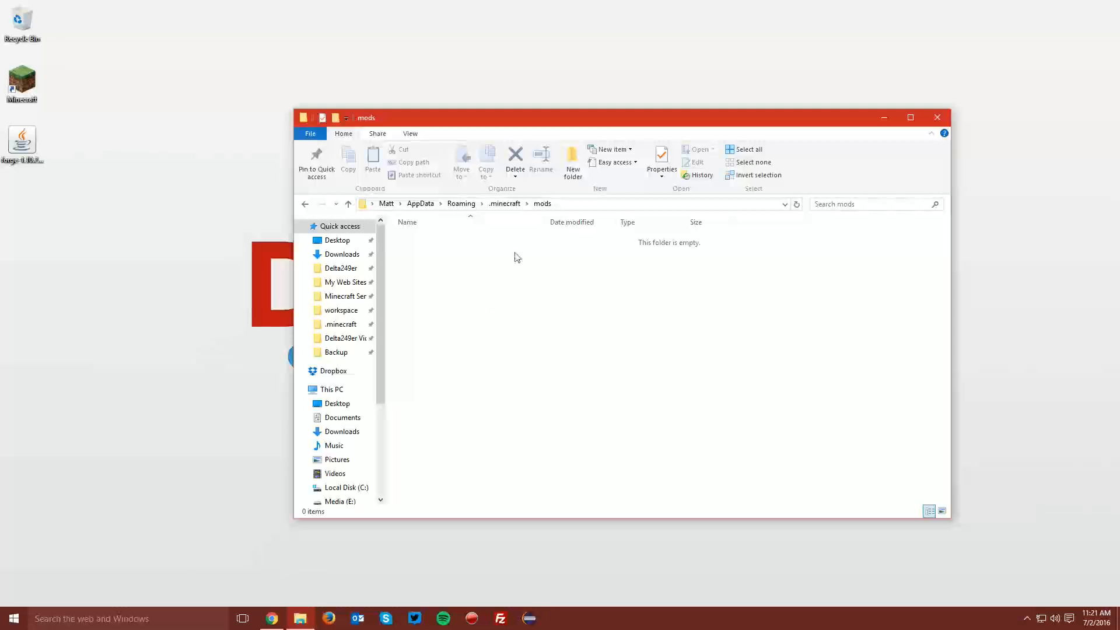
pyautogui.moveTo(513, 245)
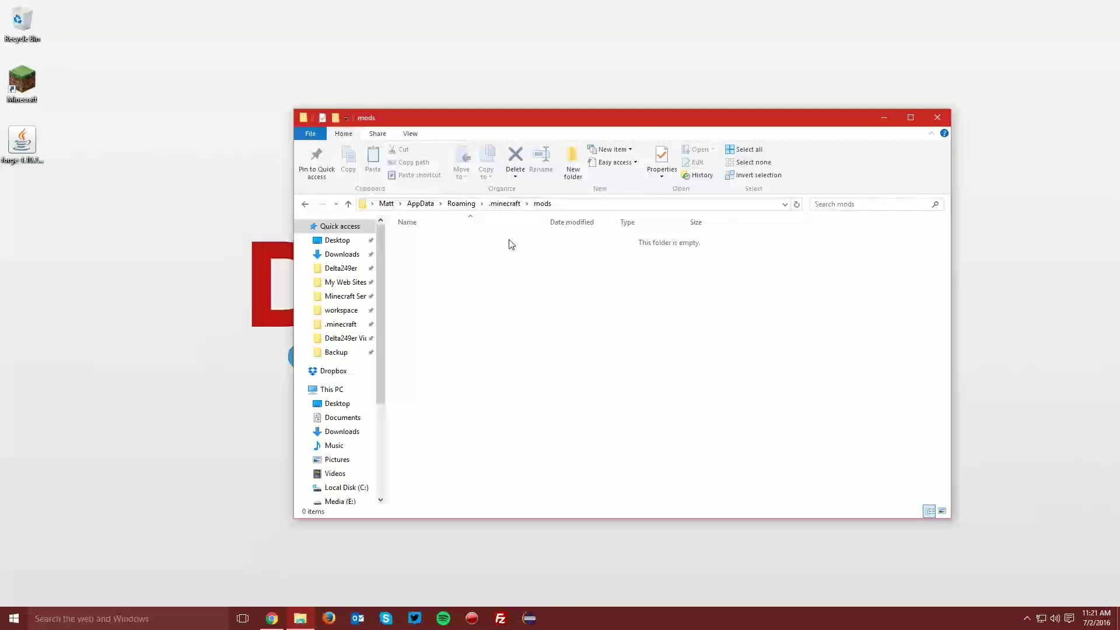
pyautogui.moveTo(514, 235)
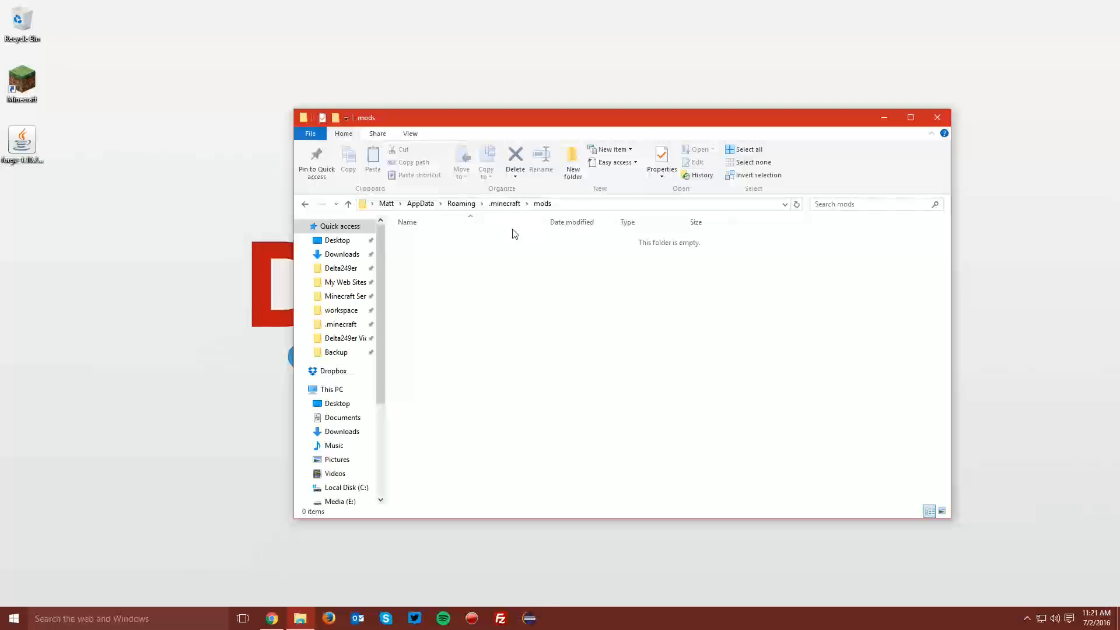
pyautogui.moveTo(504, 249)
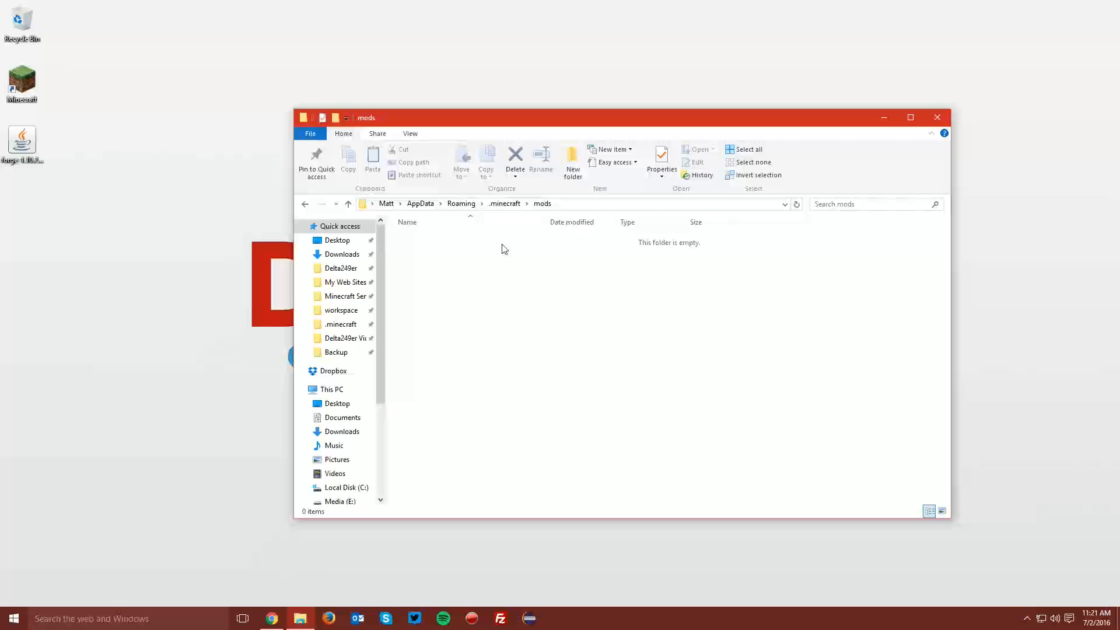